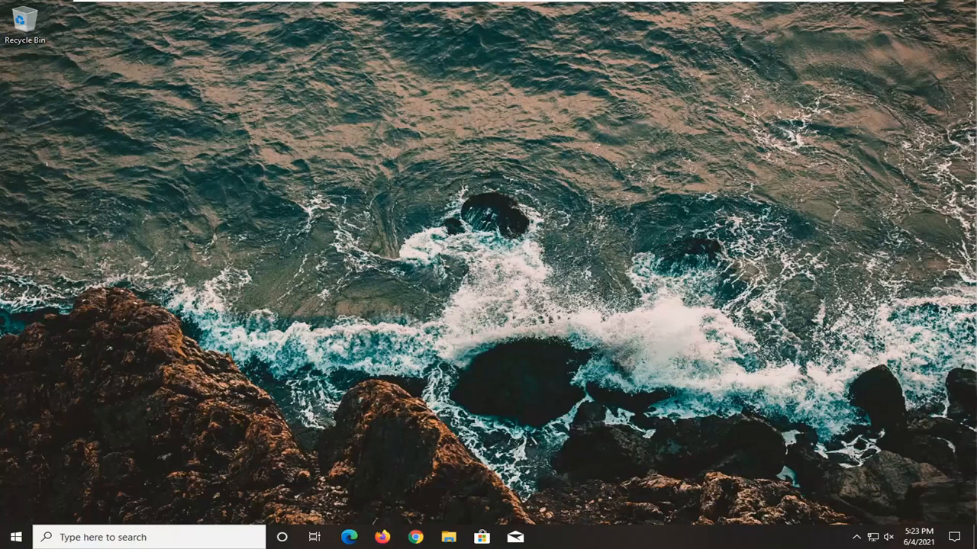
{"action": "mouse_move", "coordinate": [145, 387]}
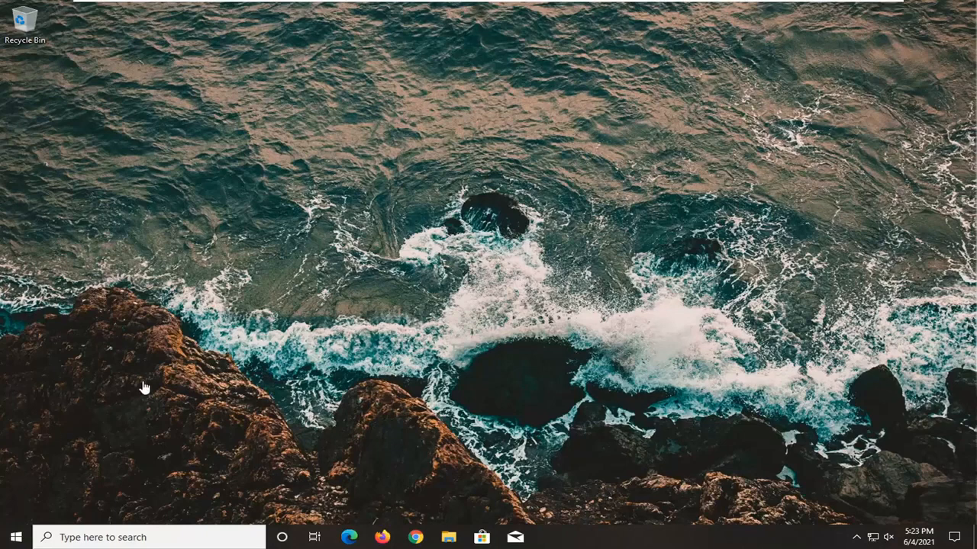
- Open the Windows Start menu from the taskbar
{"action": "left_click", "coordinate": [15, 537]}
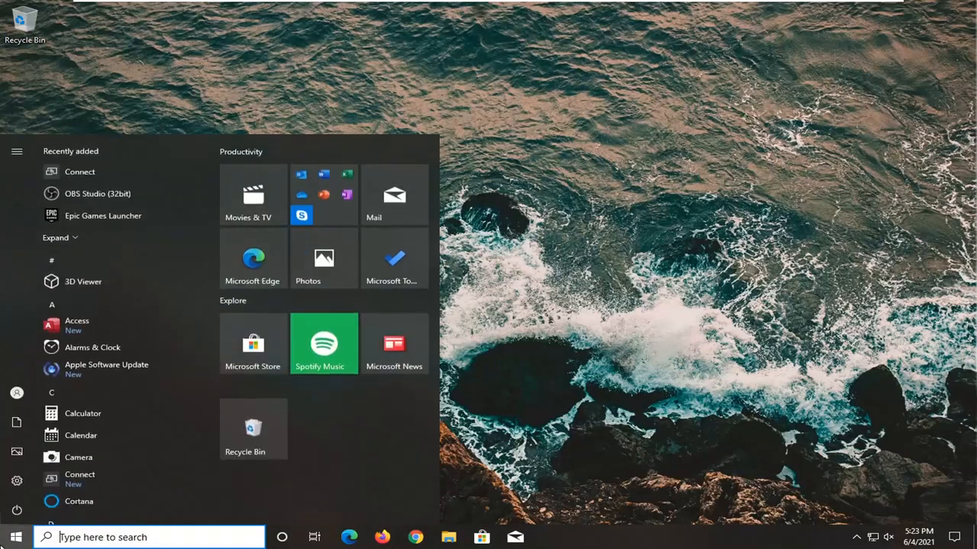
- Search the Start menu for 'network reset' to reach the Network reset page
{"action": "type", "text": "network res"}
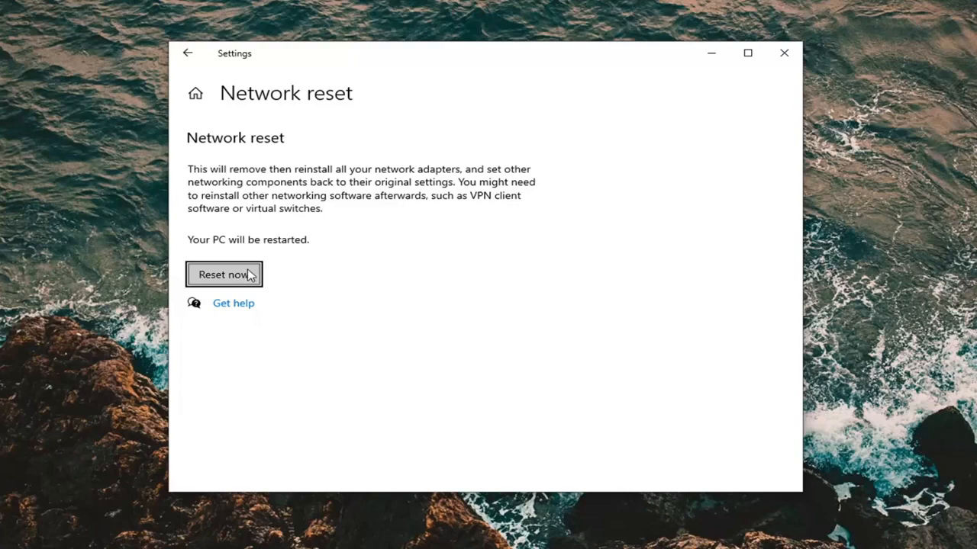
- Confirm resetting all network settings and close the Settings window
{"action": "left_click", "coordinate": [224, 274]}
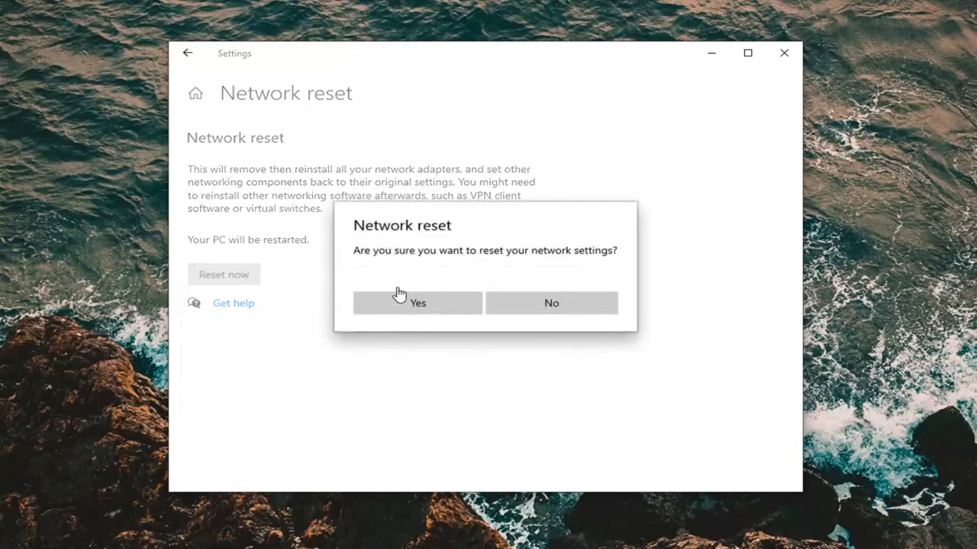
{"action": "left_click", "coordinate": [551, 303]}
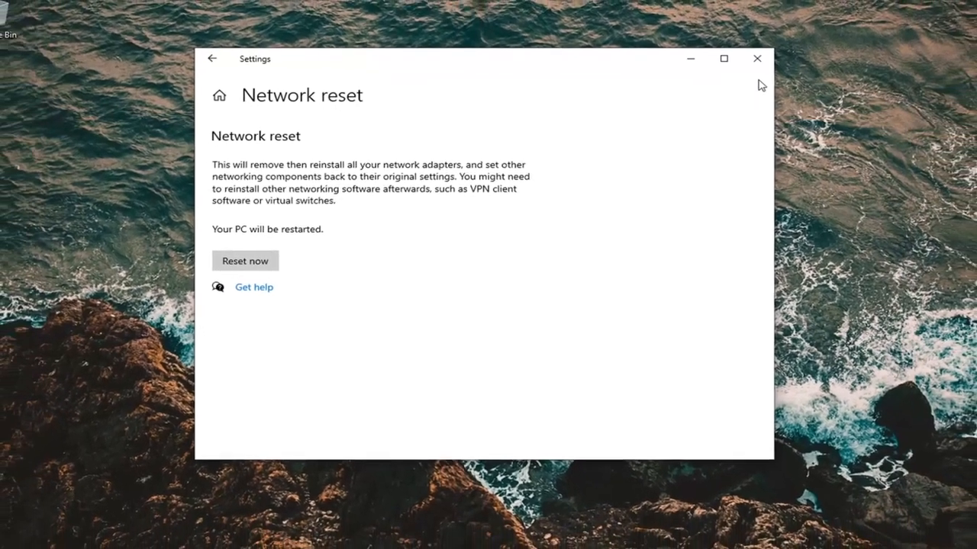
{"action": "left_click", "coordinate": [244, 261]}
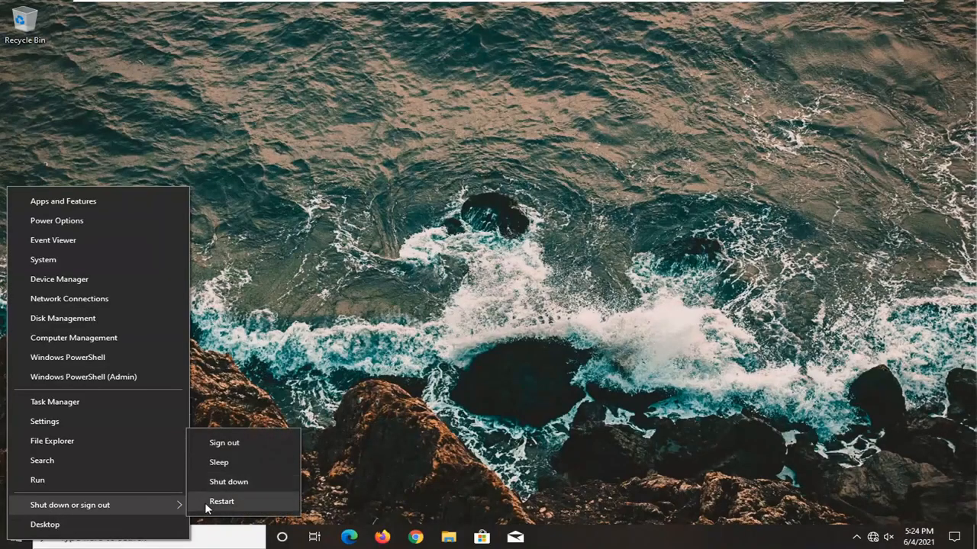
{"action": "left_click", "coordinate": [221, 502]}
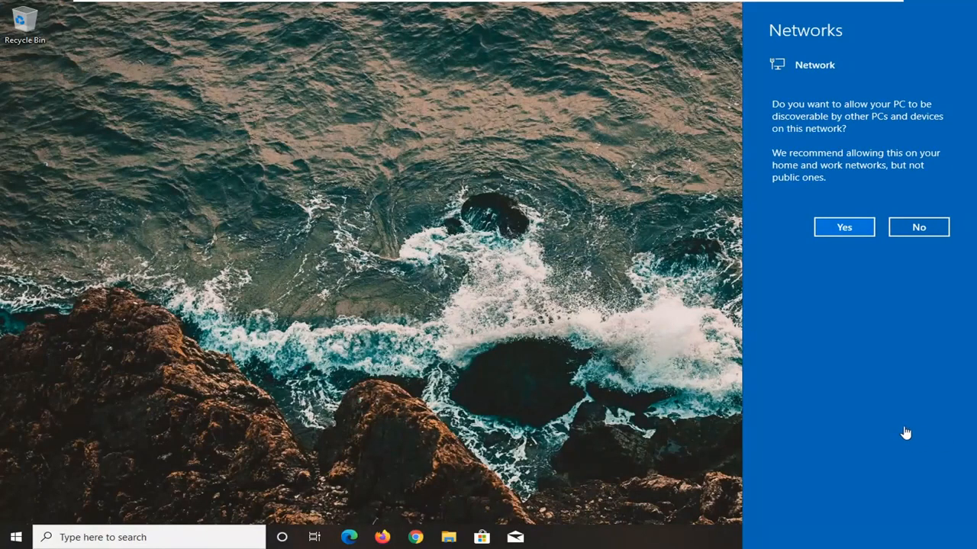
{"action": "mouse_move", "coordinate": [839, 131]}
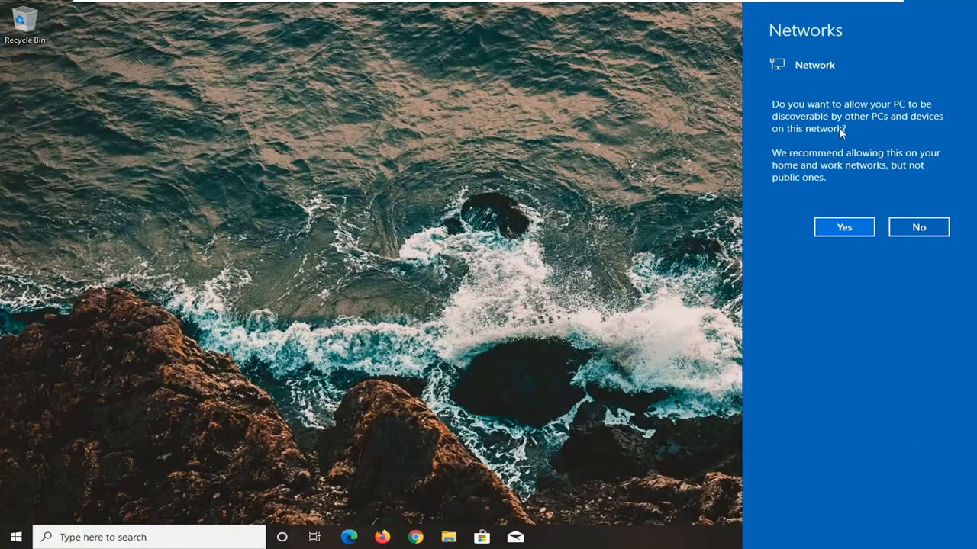
{"action": "mouse_move", "coordinate": [870, 130]}
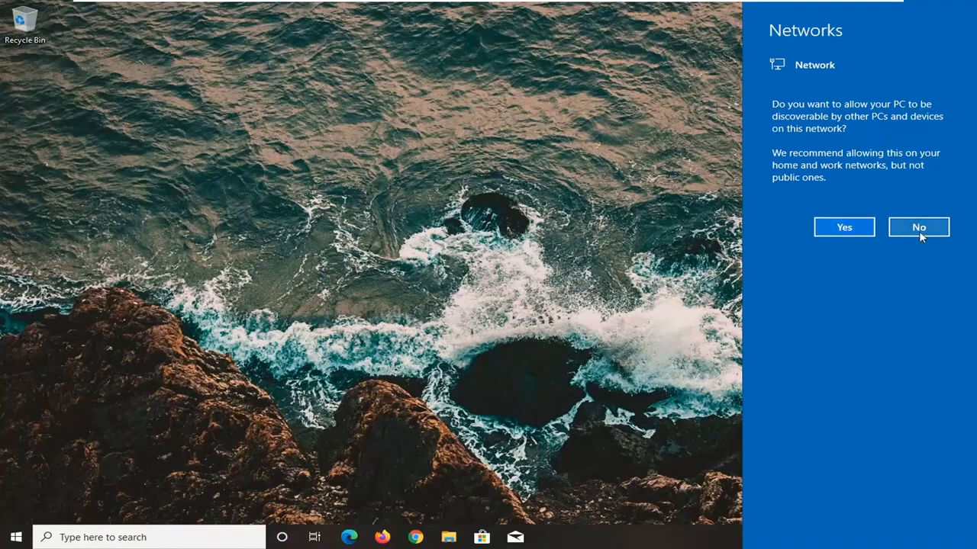
{"action": "mouse_move", "coordinate": [888, 138]}
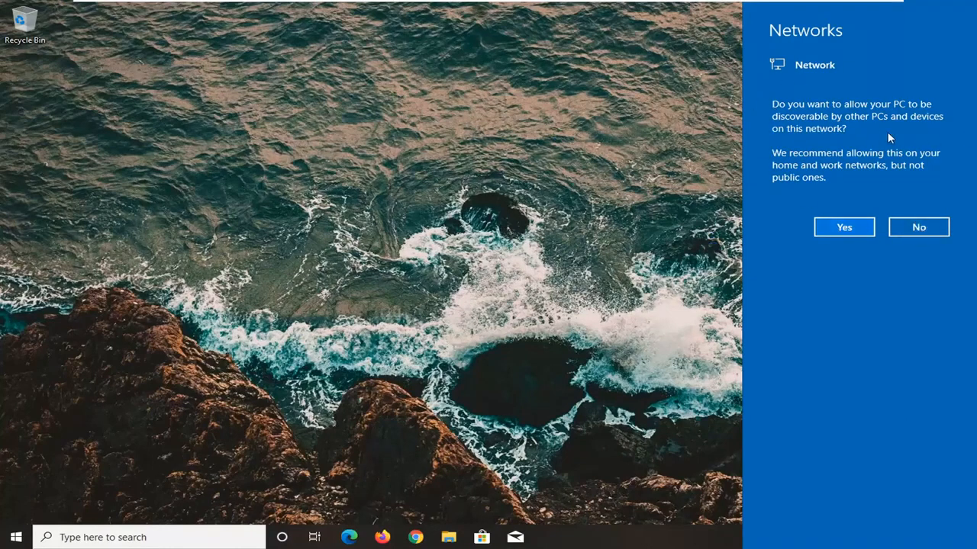
{"action": "mouse_move", "coordinate": [866, 213]}
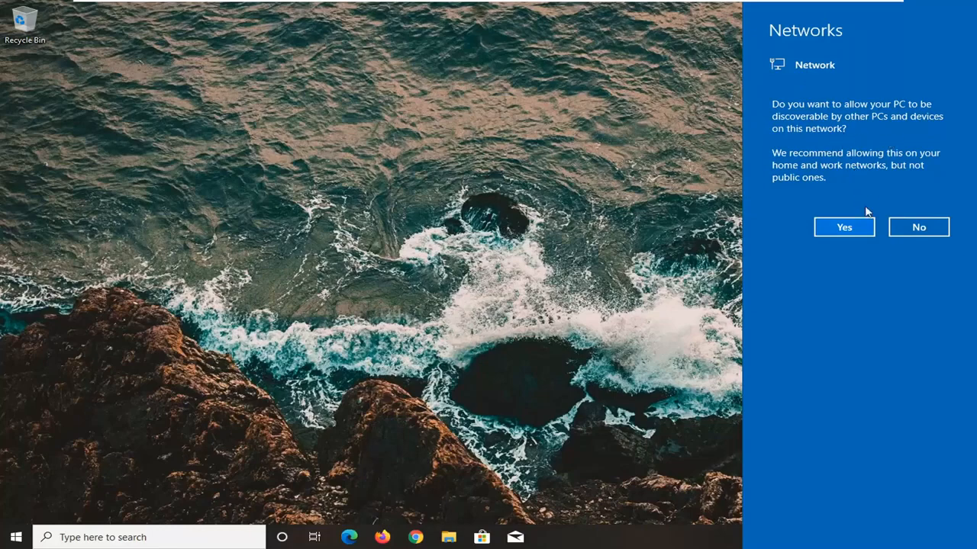
- Answer Yes in the Networks pane so the PC is discoverable on this network
{"action": "left_click", "coordinate": [843, 227]}
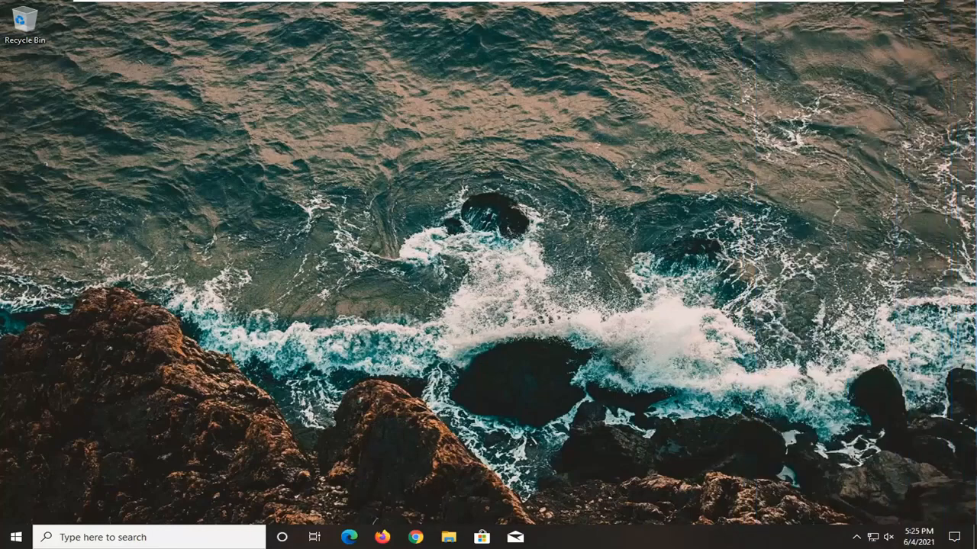